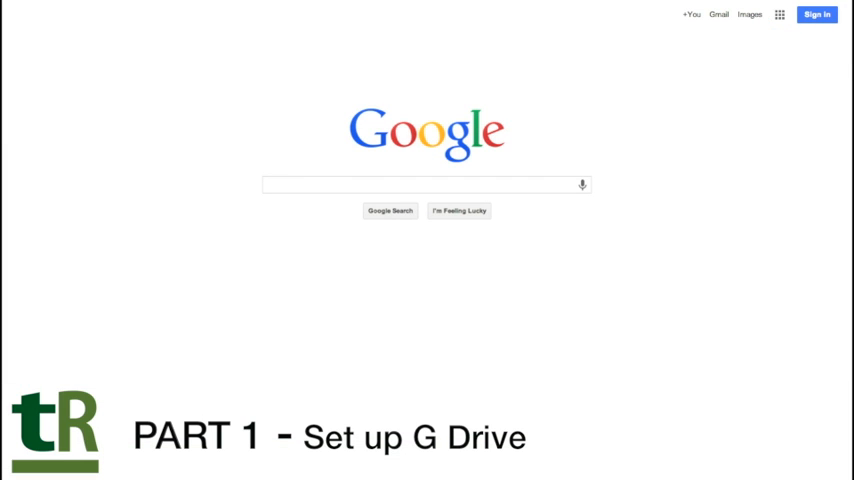
mouse_move(747, 85)
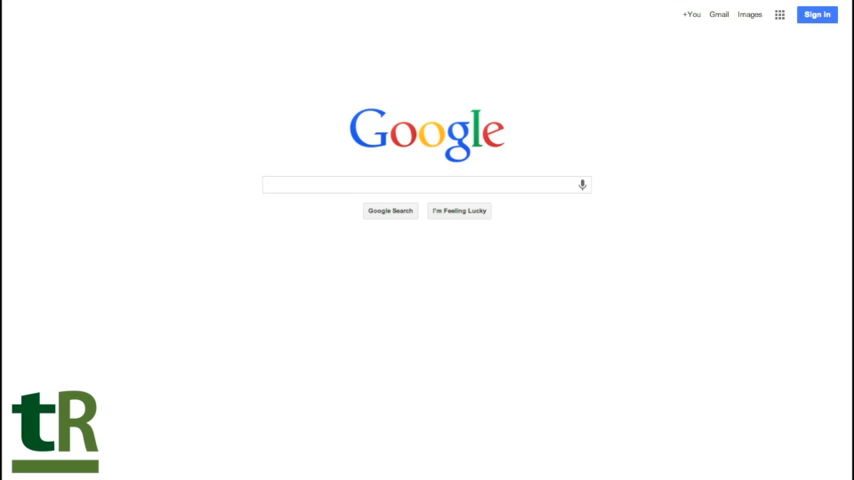
Sign in to the Google account with its email and password.
click(817, 14)
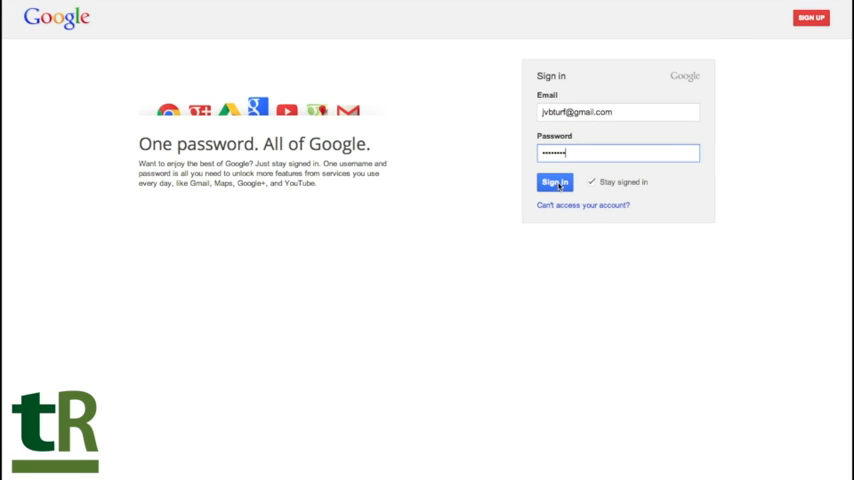
click(554, 182)
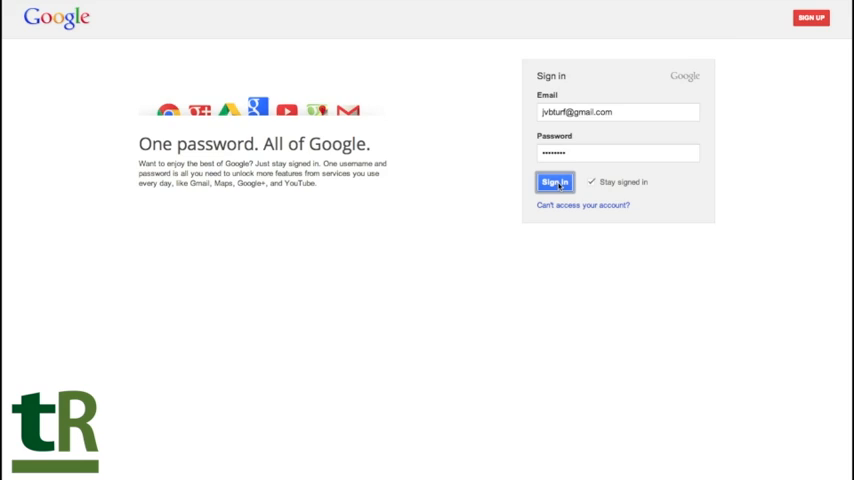
click(554, 182)
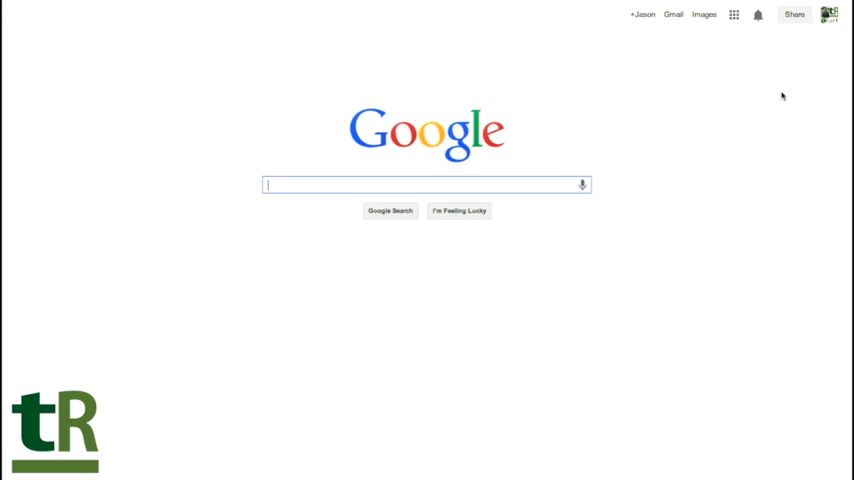
mouse_move(781, 83)
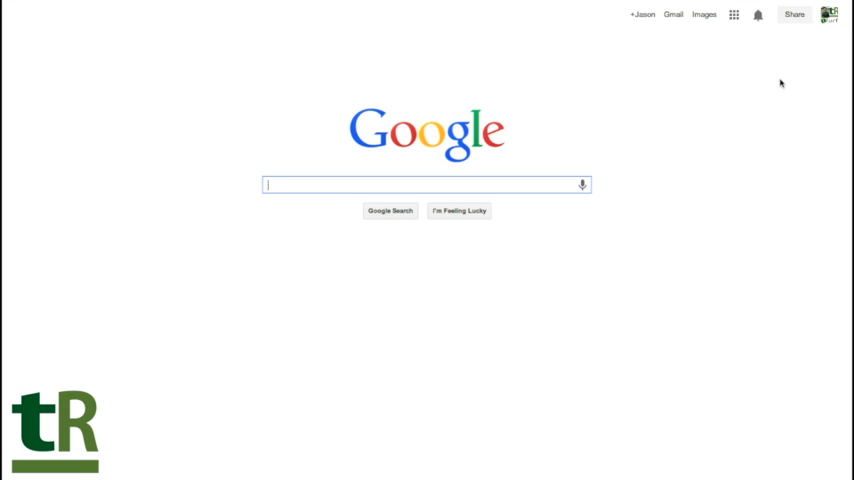
mouse_move(685, 61)
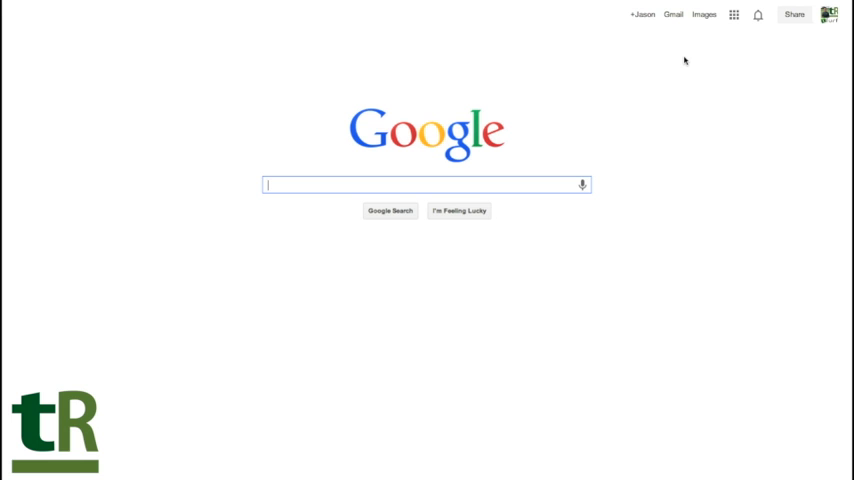
mouse_move(710, 48)
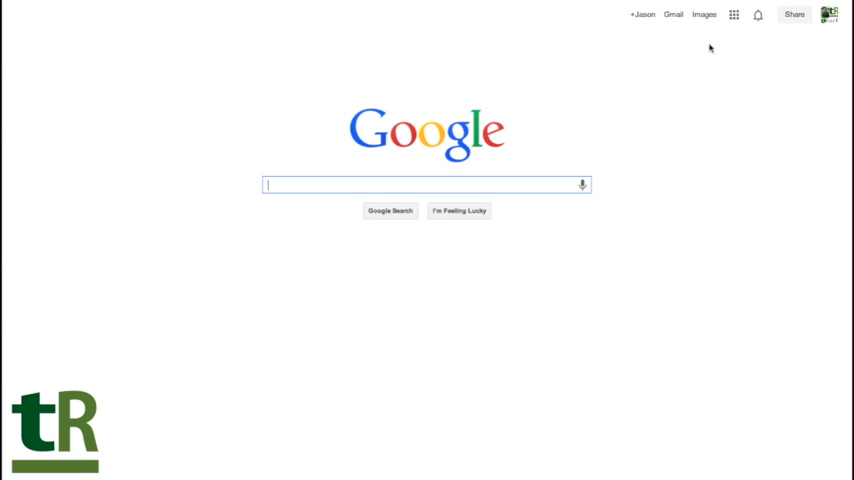
mouse_move(715, 52)
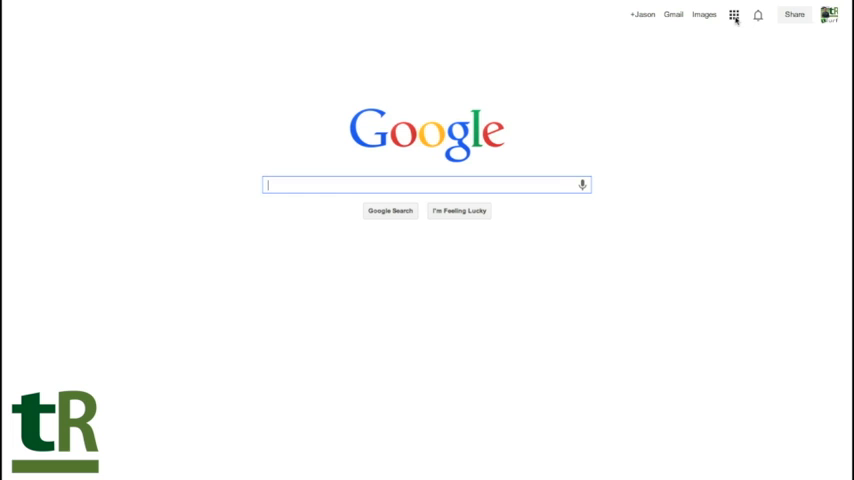
Open the Google apps menu to reach Drive.
click(734, 15)
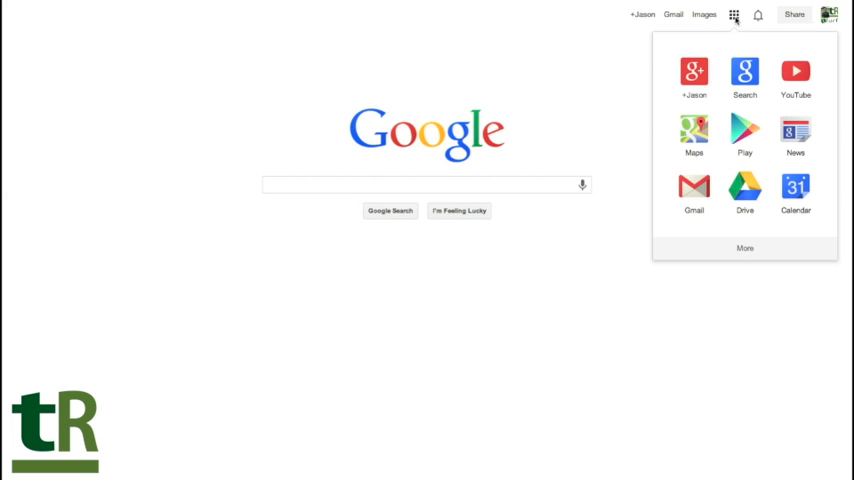
mouse_move(744, 60)
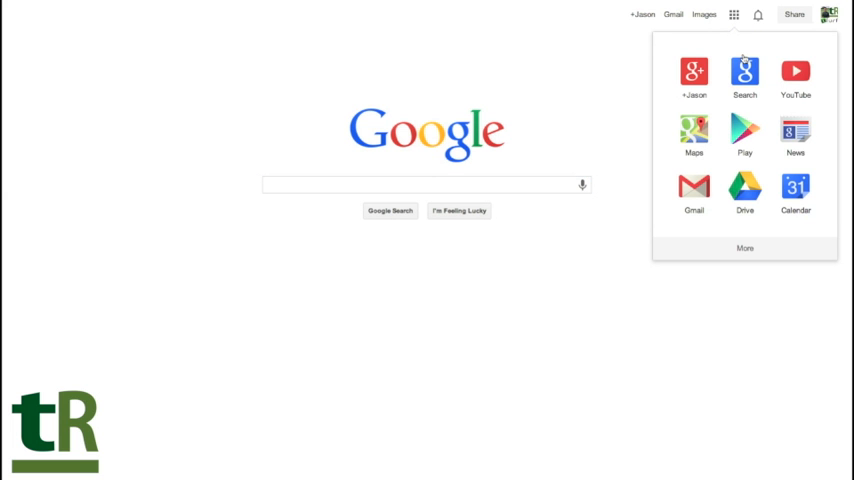
mouse_move(703, 169)
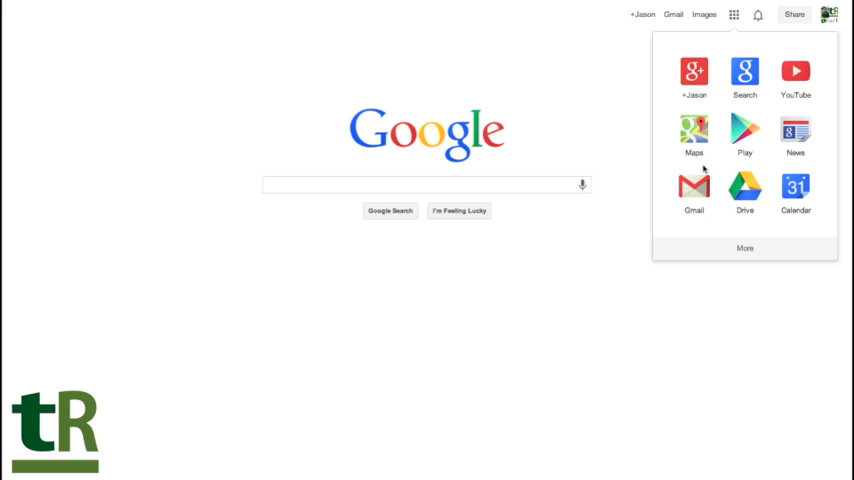
mouse_move(744, 188)
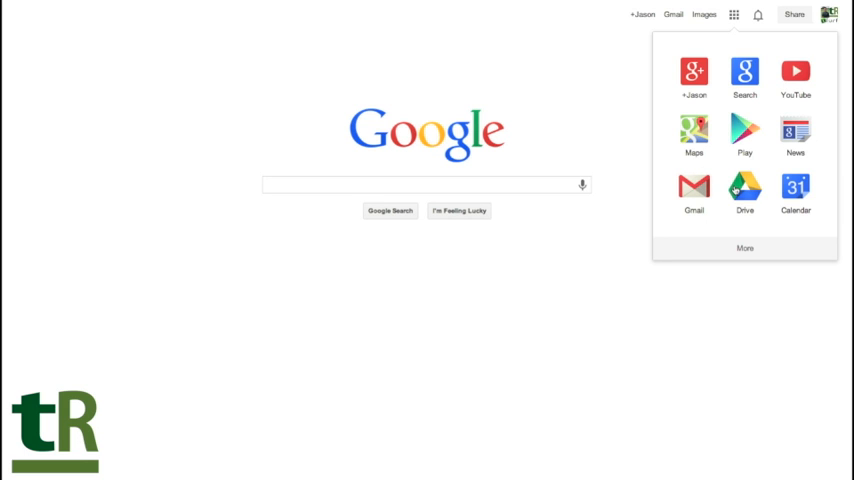
mouse_move(761, 174)
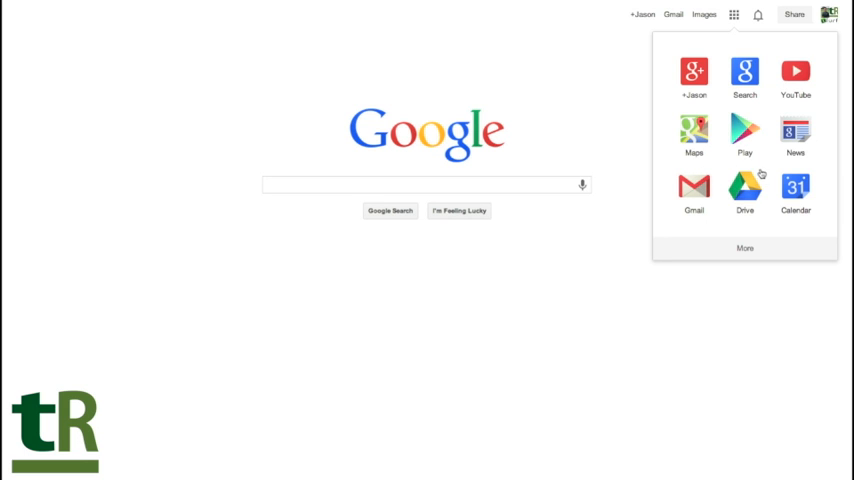
mouse_move(767, 182)
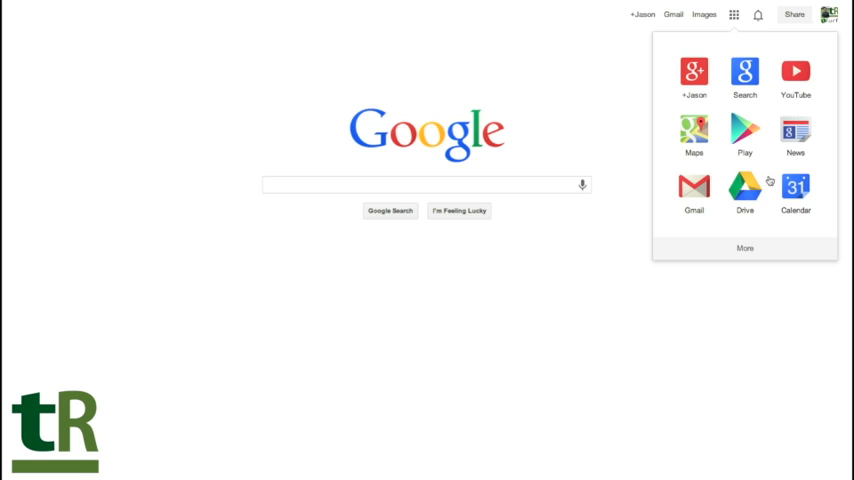
mouse_move(757, 187)
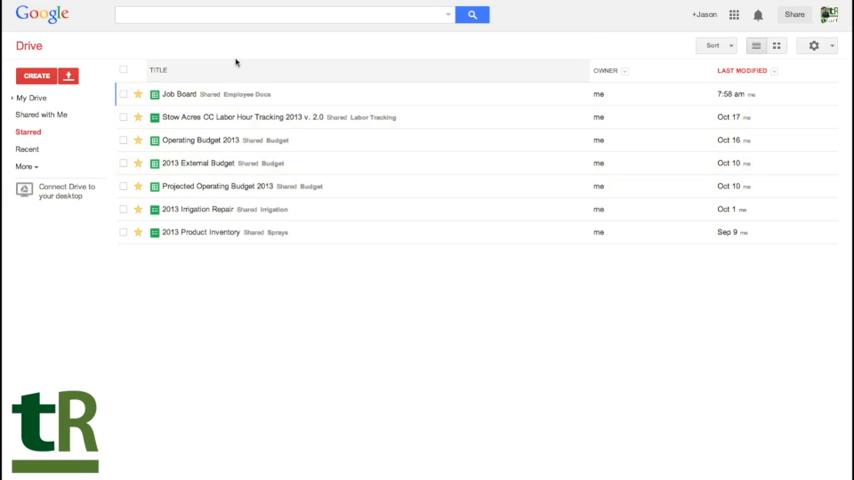
View the Starred files list, then switch to My Drive's full folder and file list.
click(197, 163)
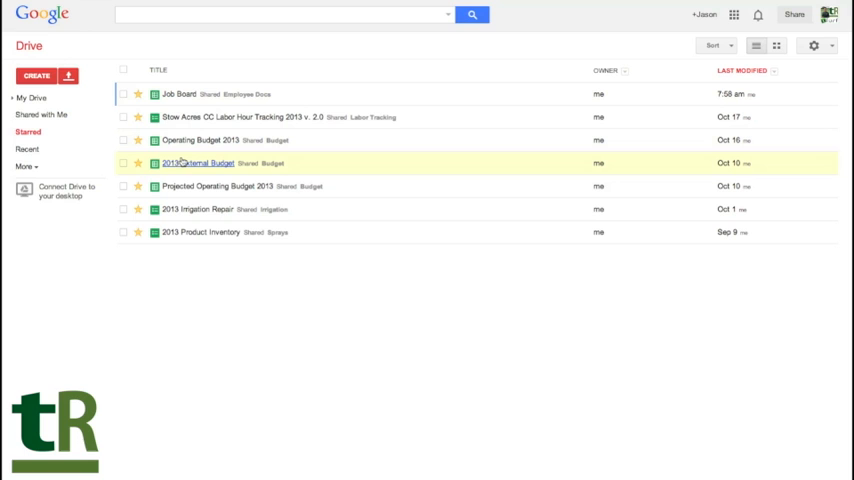
mouse_move(198, 163)
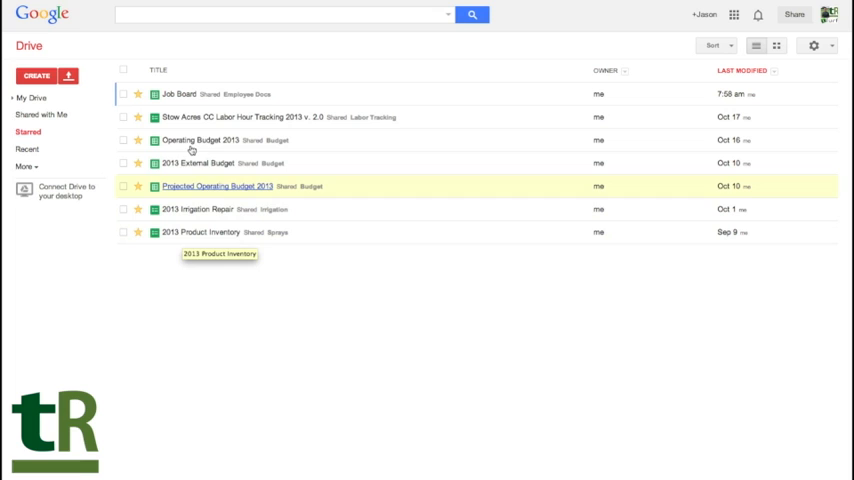
mouse_move(197, 209)
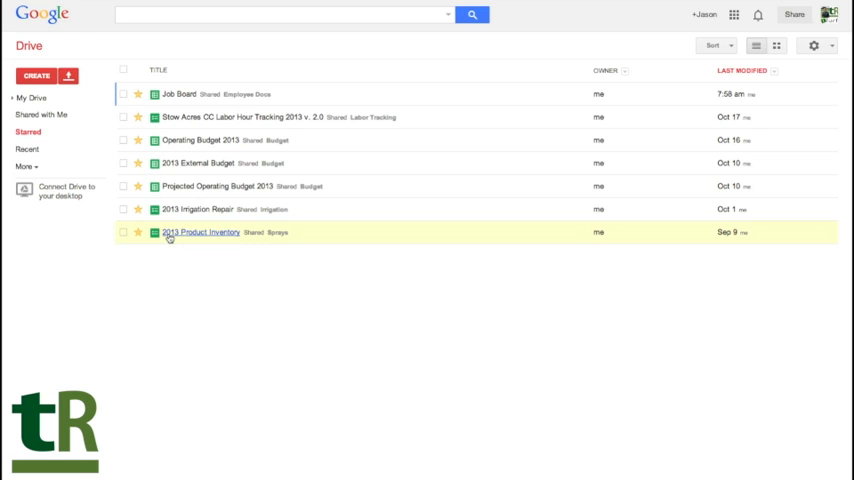
mouse_move(163, 256)
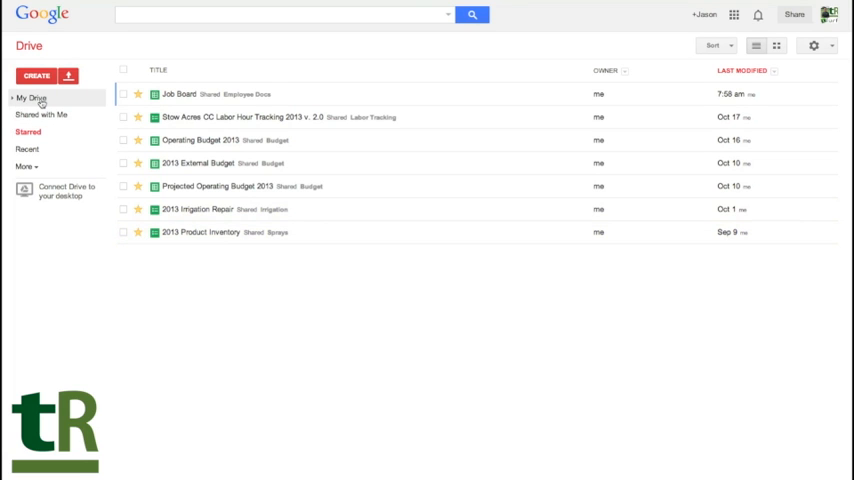
click(31, 98)
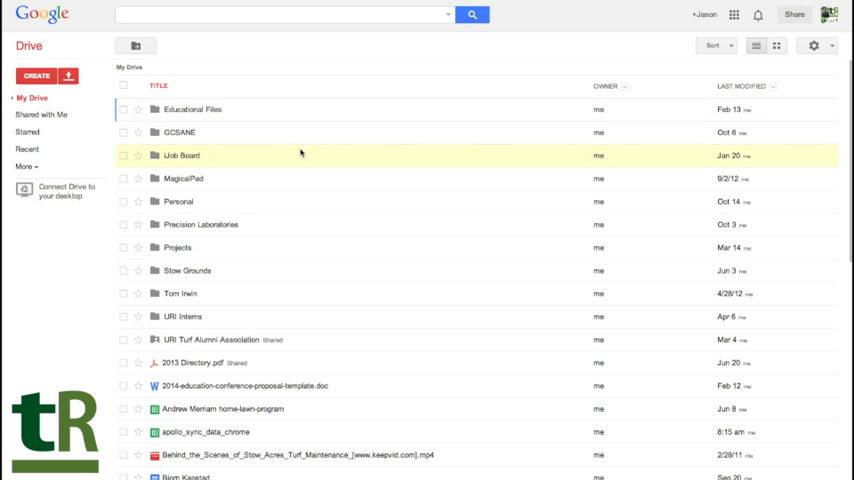
Open the Stow Grounds folder from the My Drive file list.
scroll(down, 3)
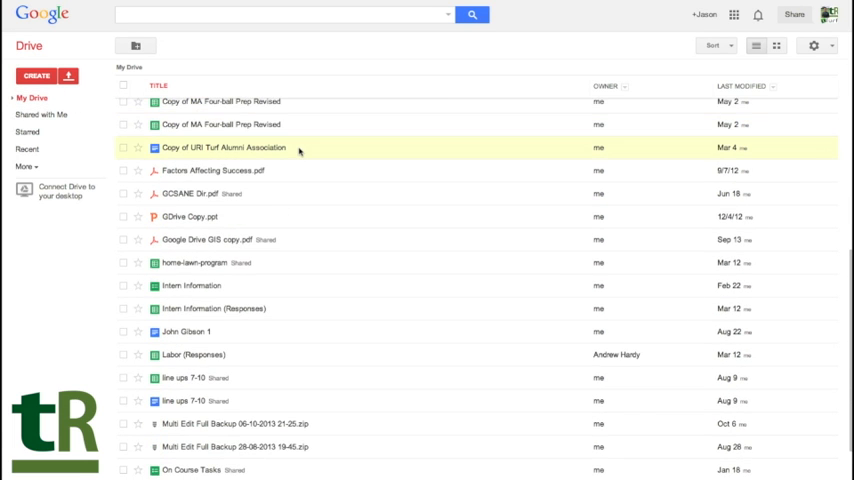
scroll(up, 3)
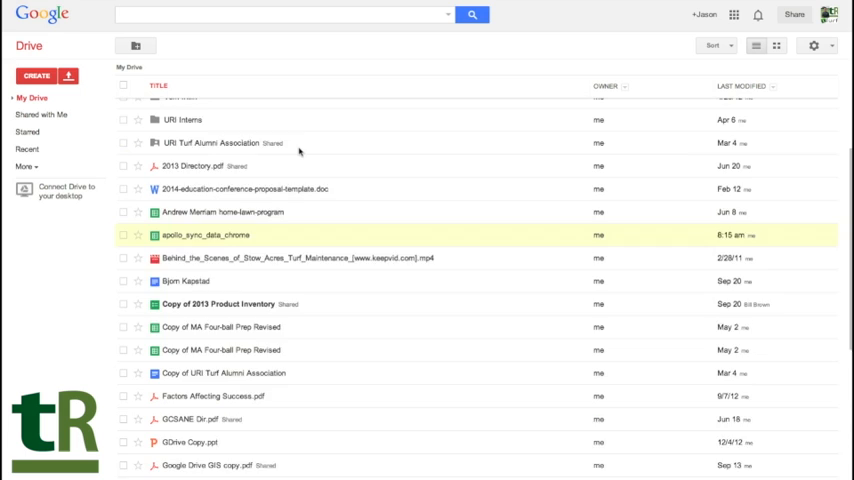
scroll(up, 3)
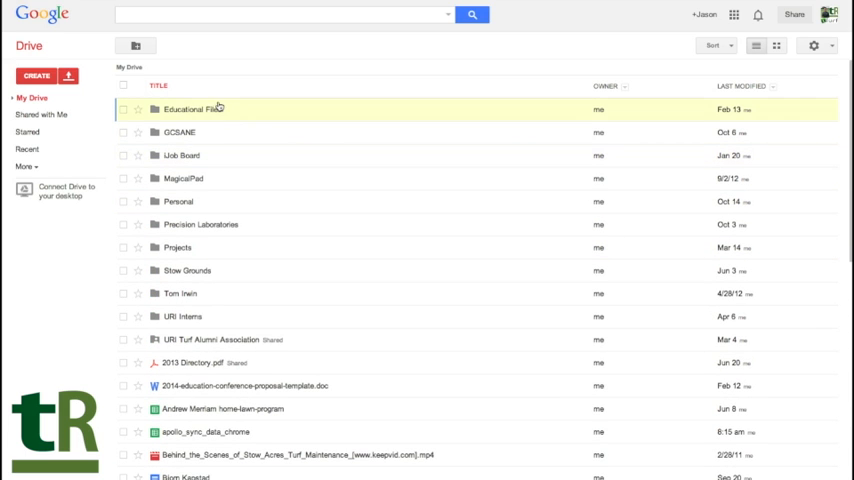
mouse_move(180, 155)
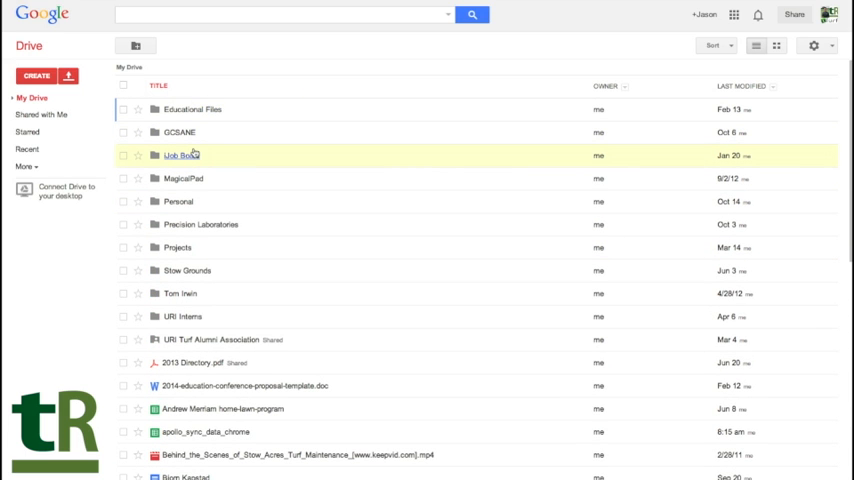
mouse_move(178, 201)
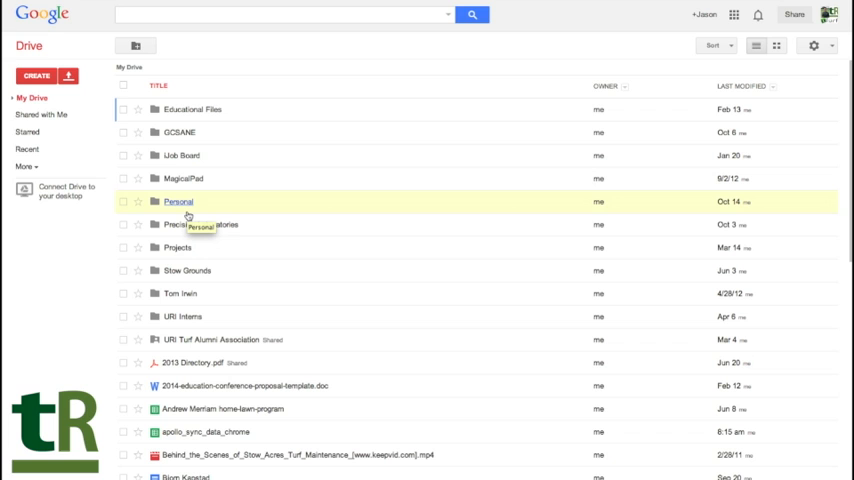
mouse_move(187, 271)
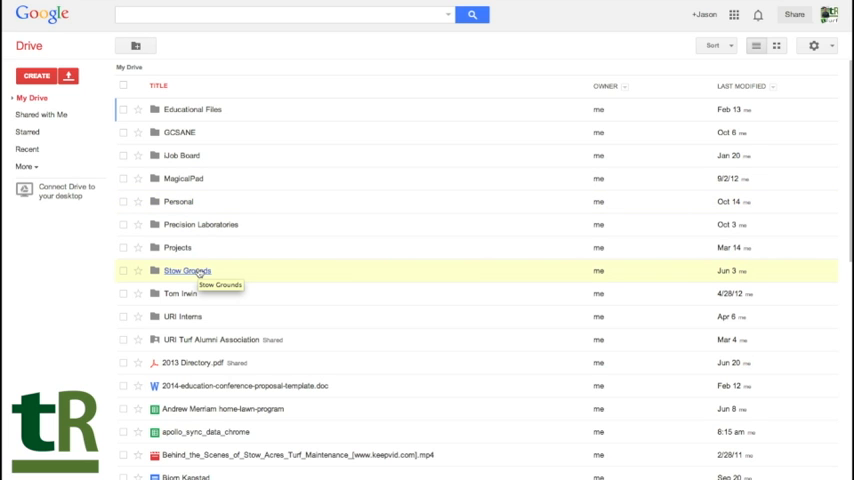
double_click(187, 270)
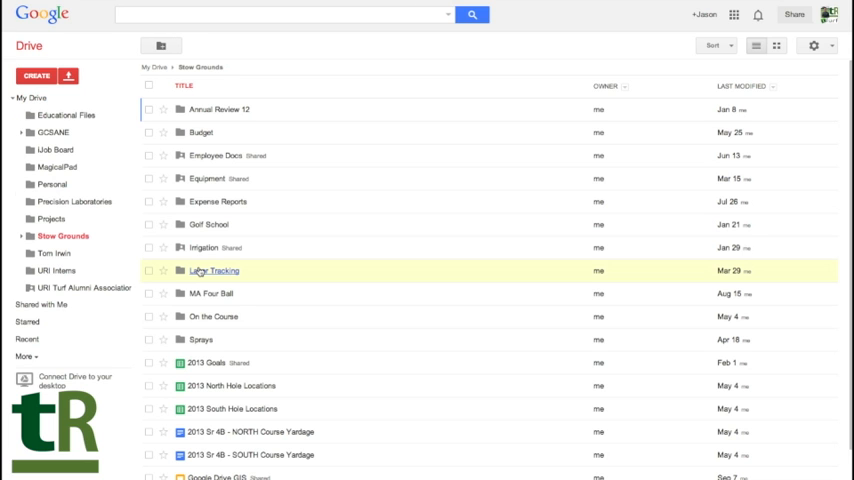
mouse_move(235, 88)
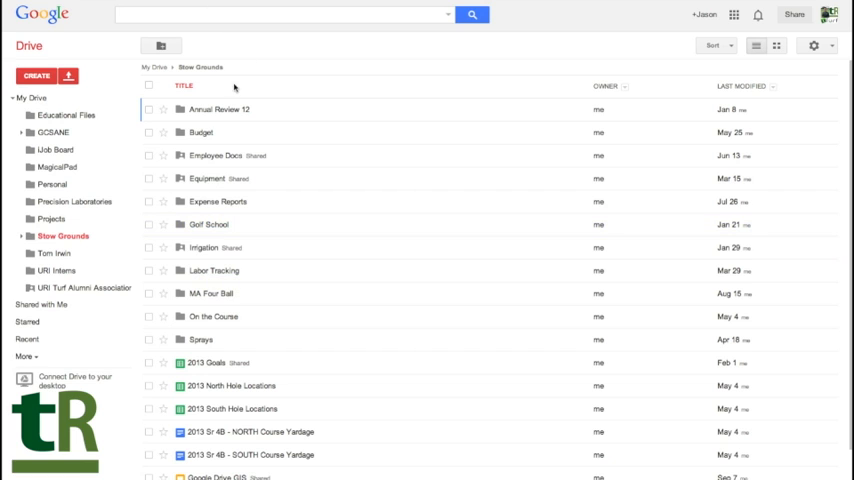
Return to Starred files, showing Job Board, Operating Budget 2013 and 2013 Product Inventory.
click(219, 109)
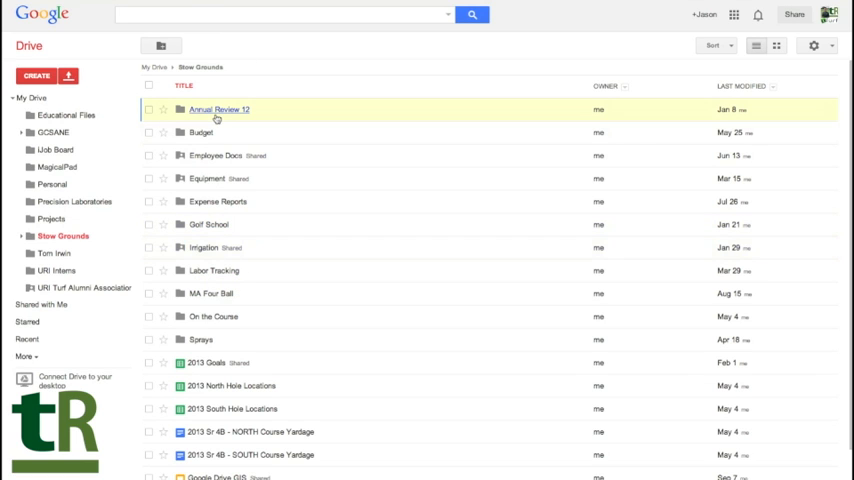
mouse_move(217, 201)
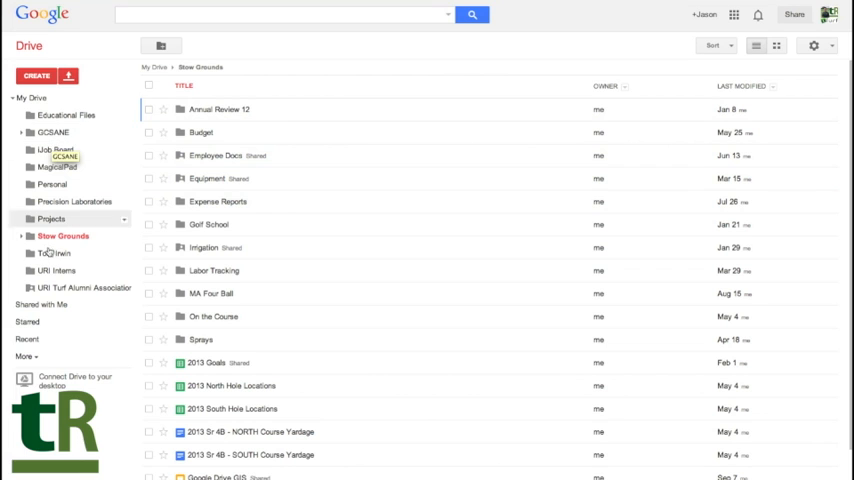
click(28, 321)
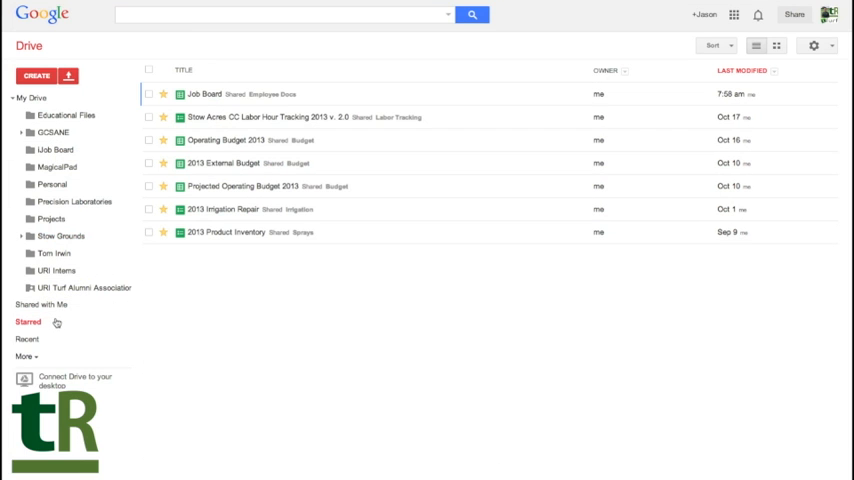
click(225, 232)
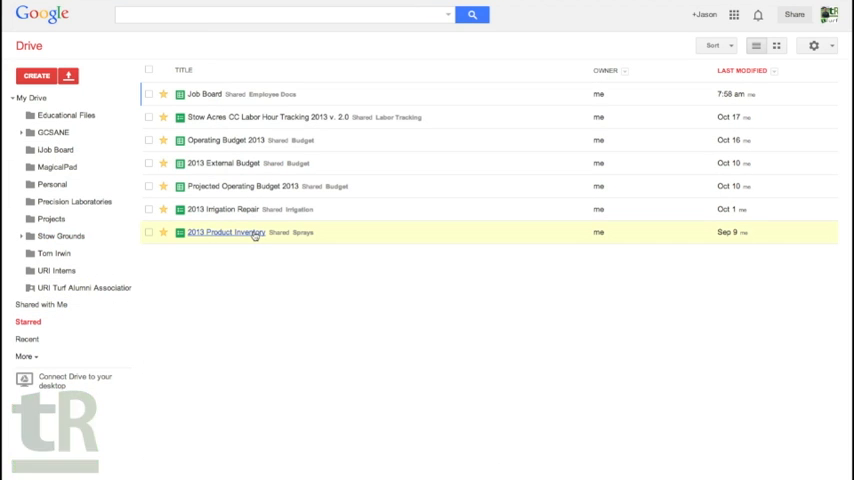